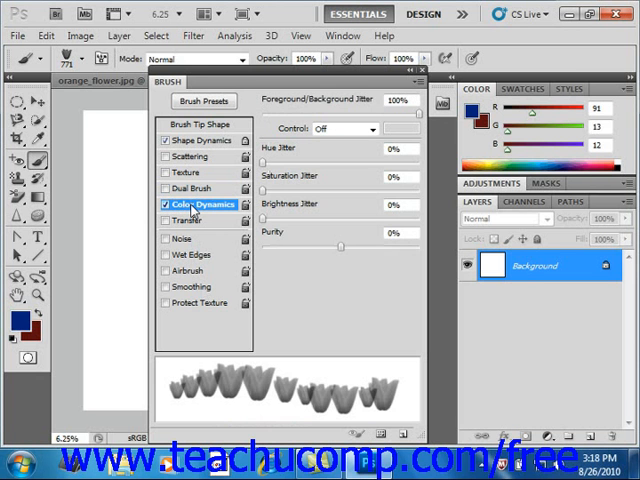
pyautogui.moveTo(198, 204)
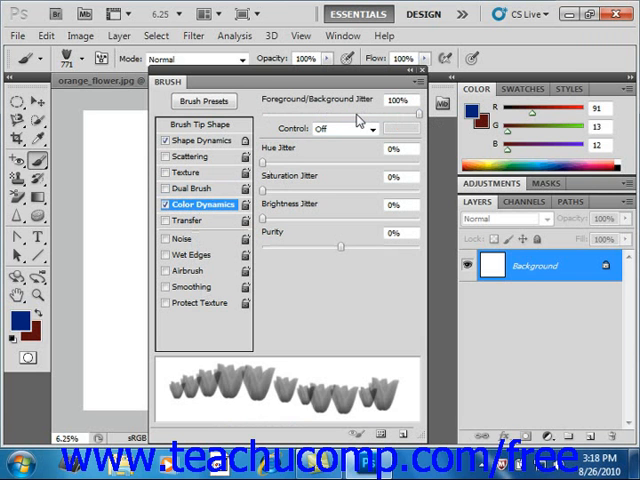
pyautogui.moveTo(344, 120)
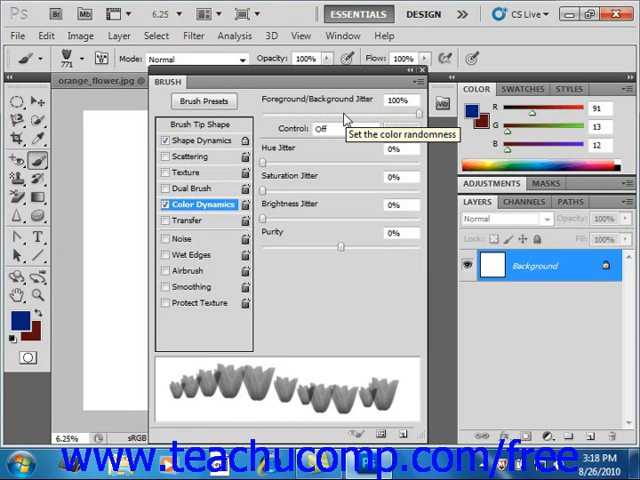
pyautogui.moveTo(344, 120)
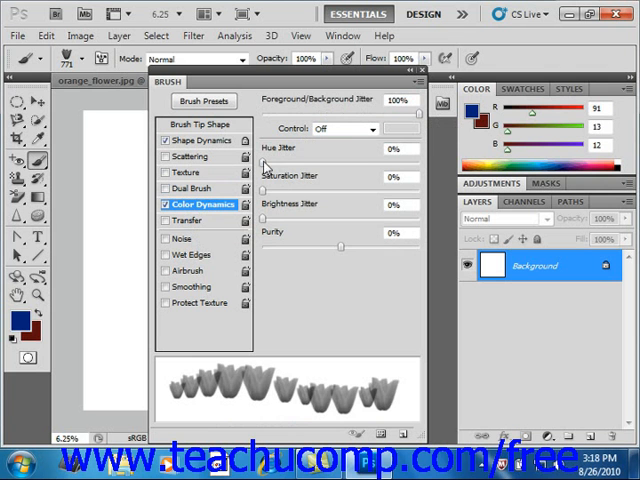
pyautogui.moveTo(256, 176)
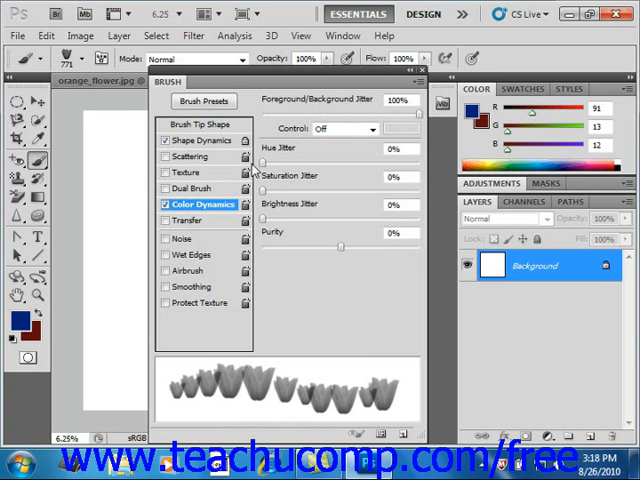
pyautogui.moveTo(258, 174)
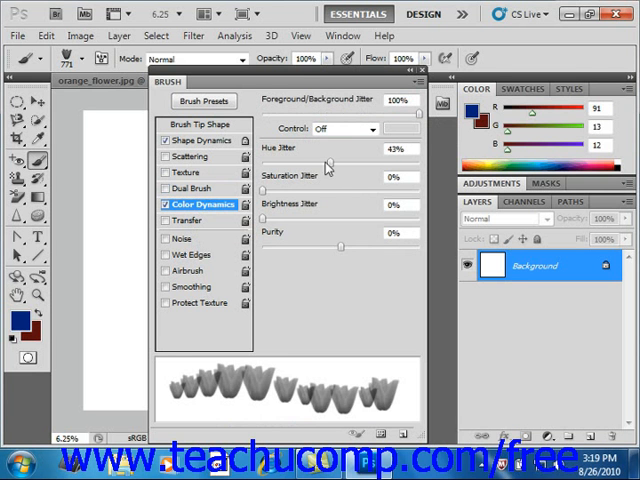
# Step: Set the brush's Hue Jitter to 50% in Color Dynamics
pyautogui.moveTo(324, 160); pyautogui.dragTo(344, 160)
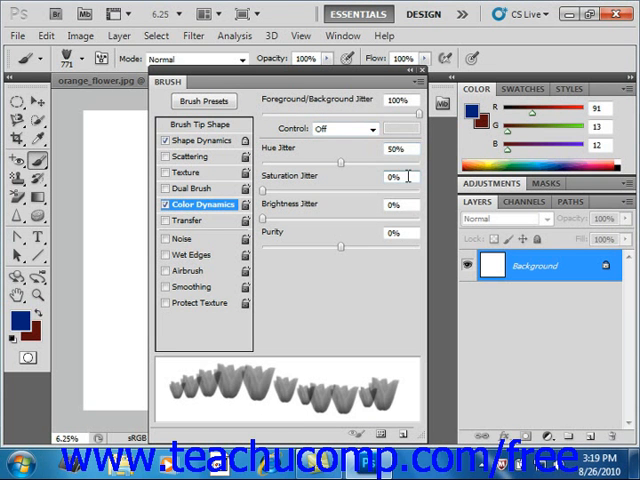
pyautogui.moveTo(408, 176)
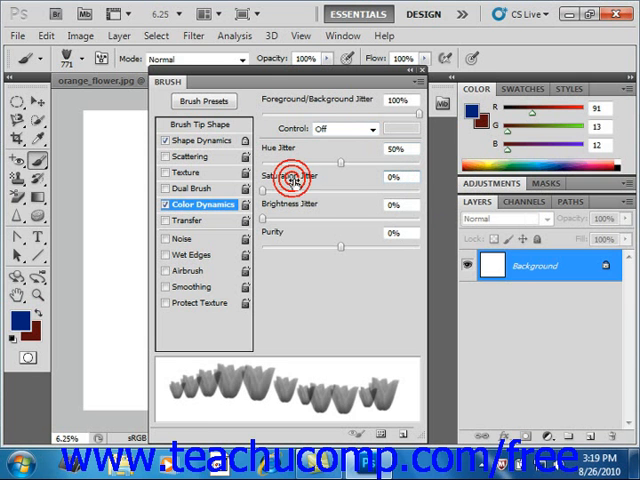
pyautogui.moveTo(292, 186)
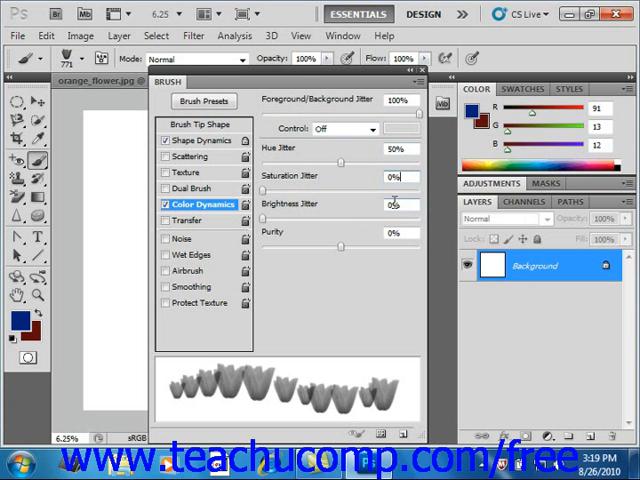
pyautogui.moveTo(396, 200)
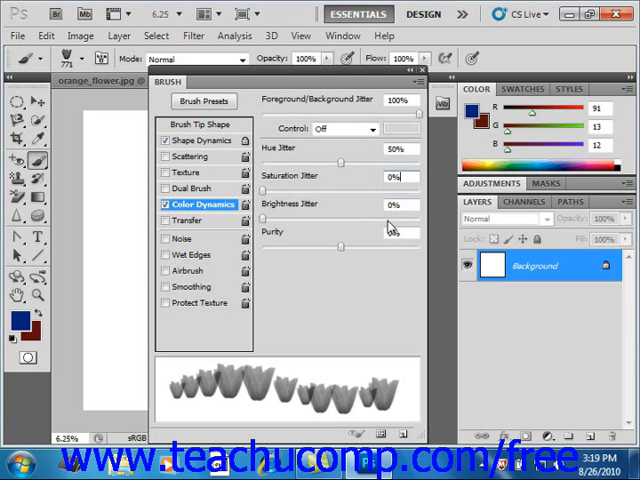
pyautogui.moveTo(400, 244)
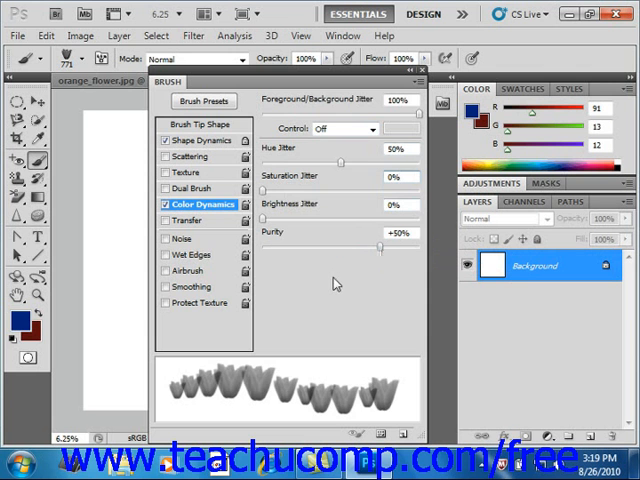
pyautogui.moveTo(428, 84)
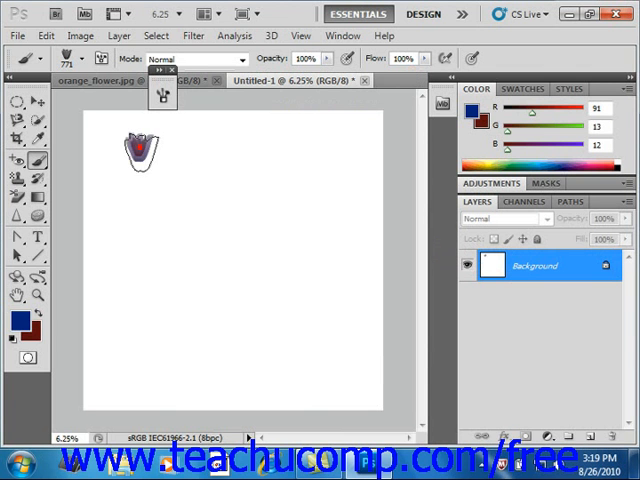
# Step: Paint a curving trail of multicoloured tulip marks down the white canvas
pyautogui.moveTo(144, 150); pyautogui.dragTo(250, 300)
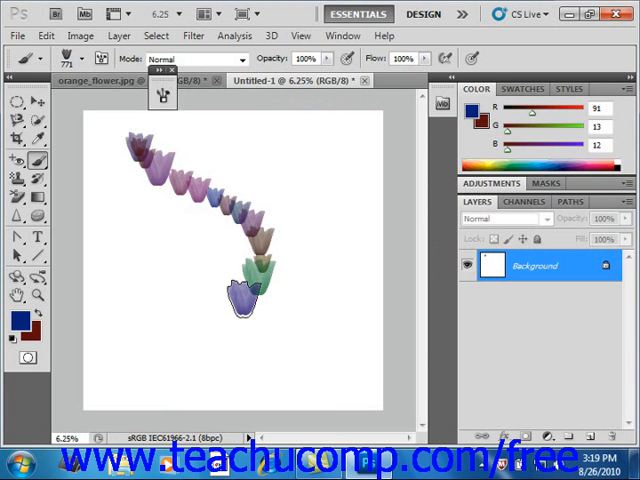